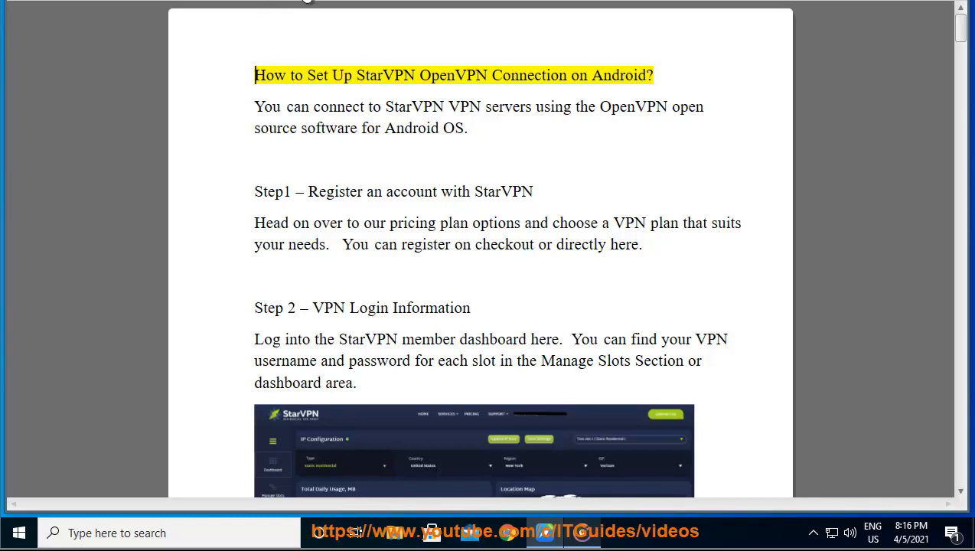
# Step: Narrate the StarVPN guide title, Step 1 and Step 2, scrolling to page 2's Manage Slots note
pyautogui.doubleClick(528, 75)
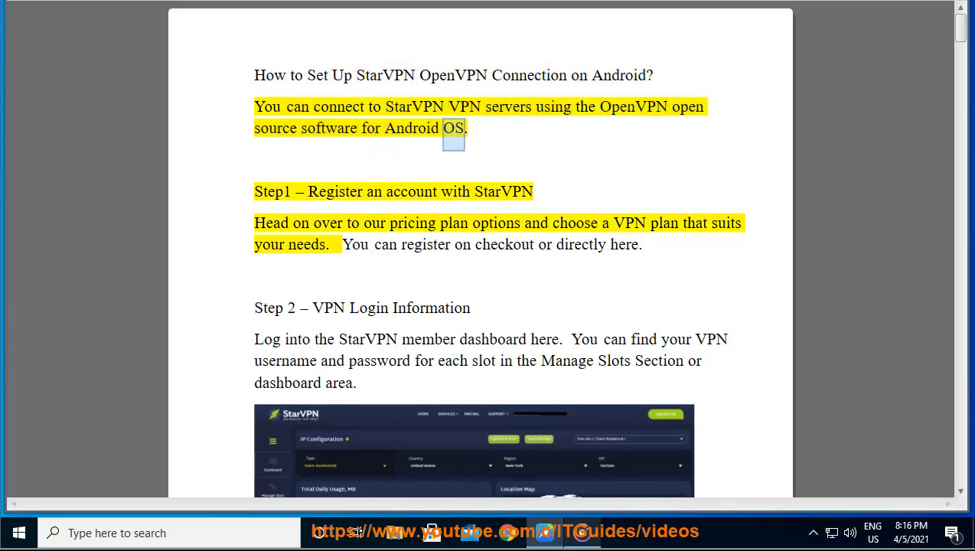
pyautogui.doubleClick(412, 191)
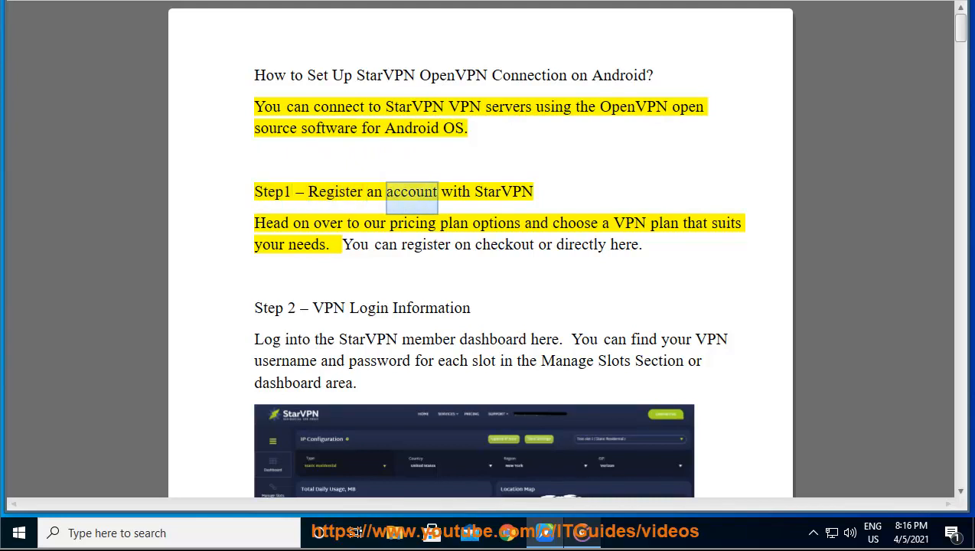
pyautogui.doubleClick(496, 223)
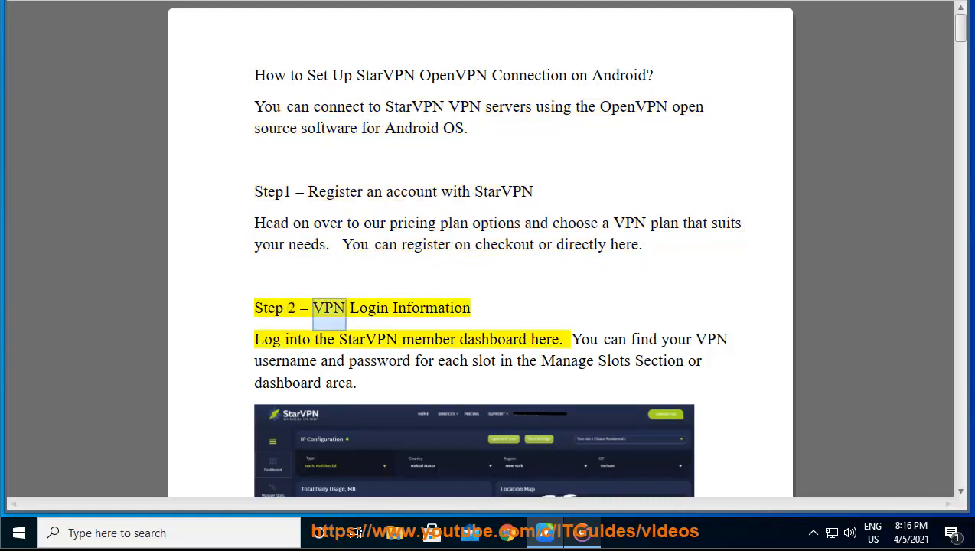
pyautogui.doubleClick(368, 339)
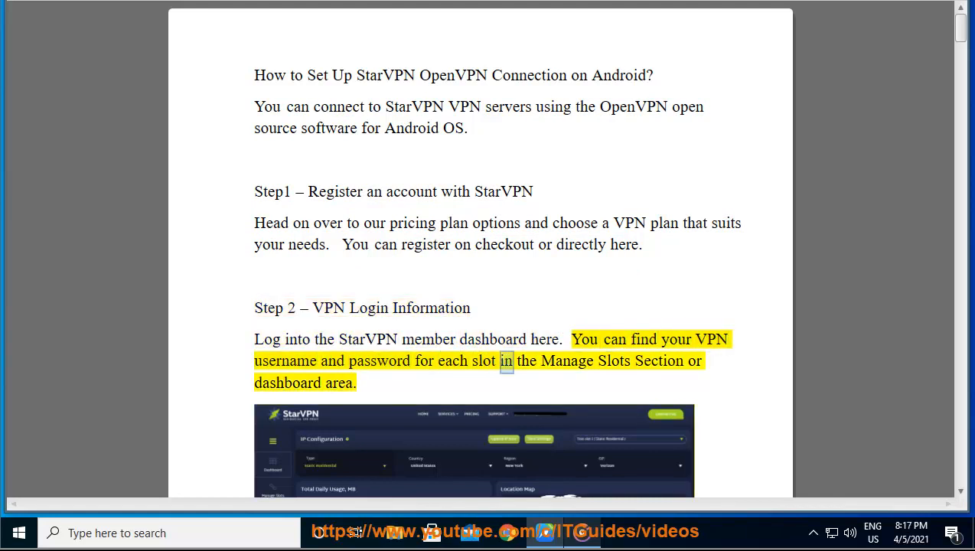
pyautogui.scroll(-3)
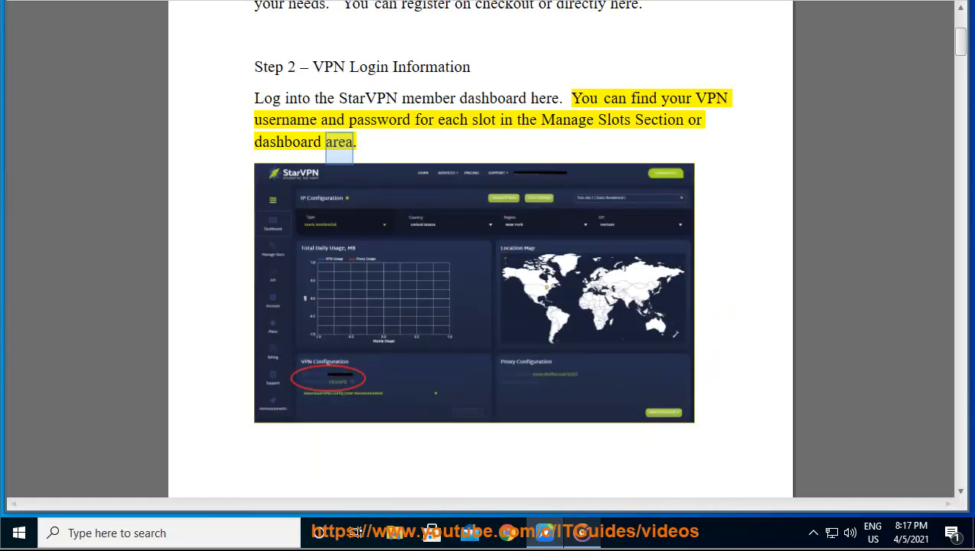
pyautogui.scroll(-3)
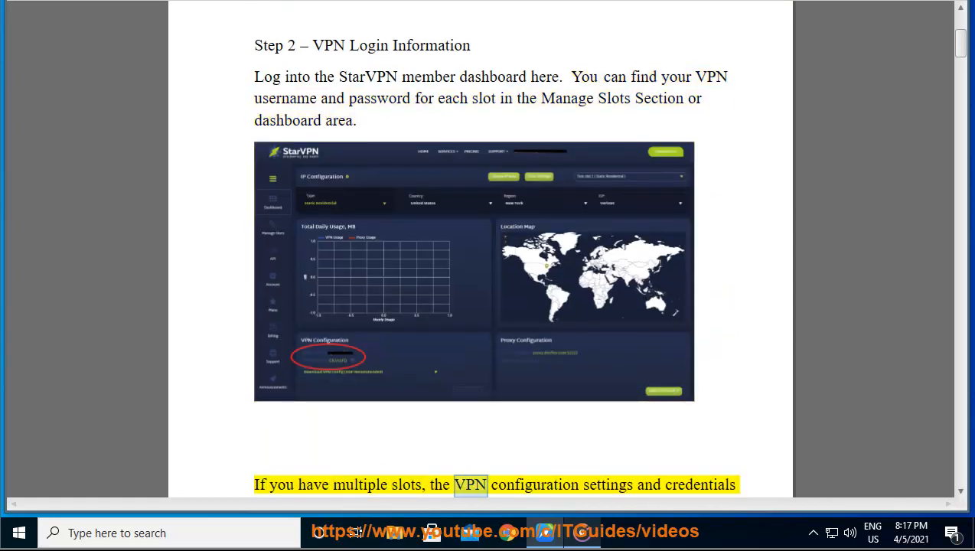
pyautogui.scroll(-3)
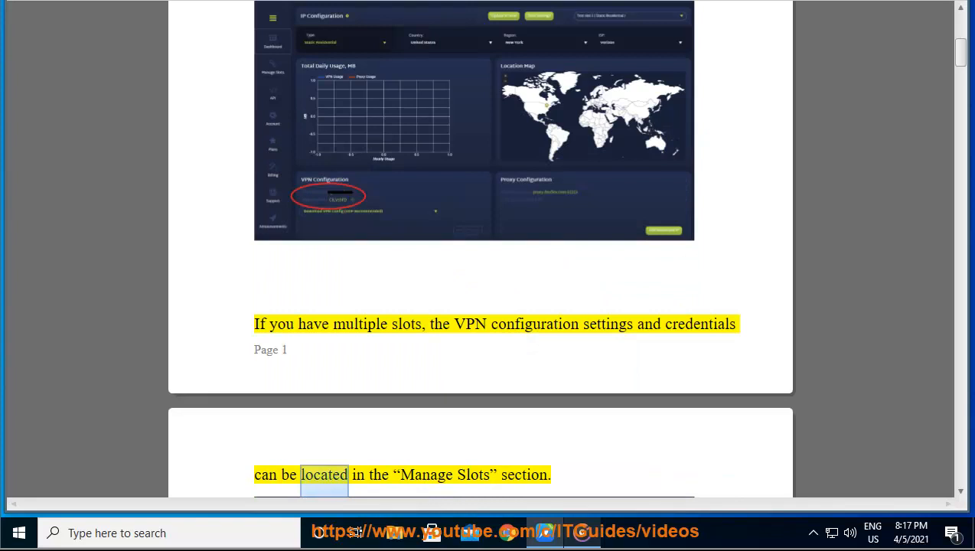
pyautogui.scroll(-3)
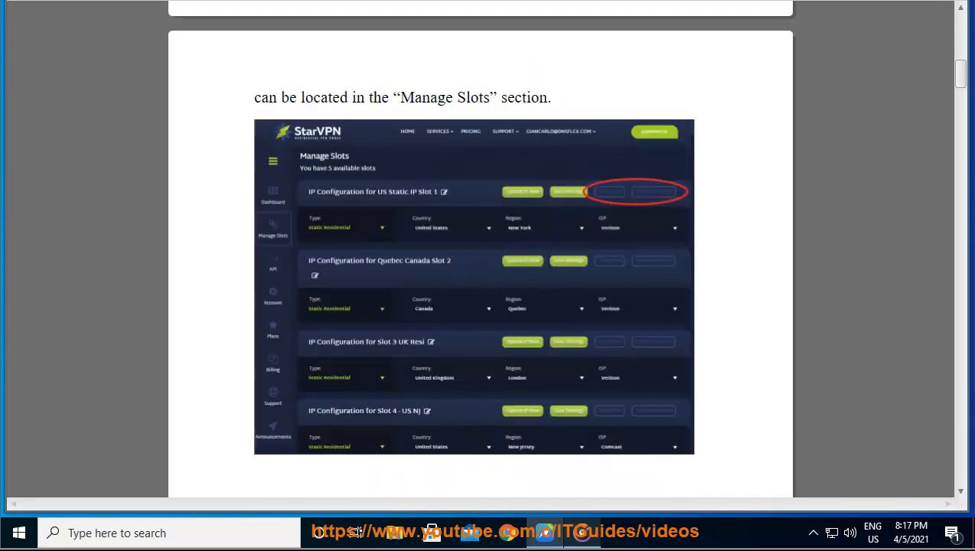
# Step: Follow the narration of Steps 3 and 4 down to page 3's 'Step 5 – Download the OpenVPN Connect App' heading
pyautogui.scroll(-3)
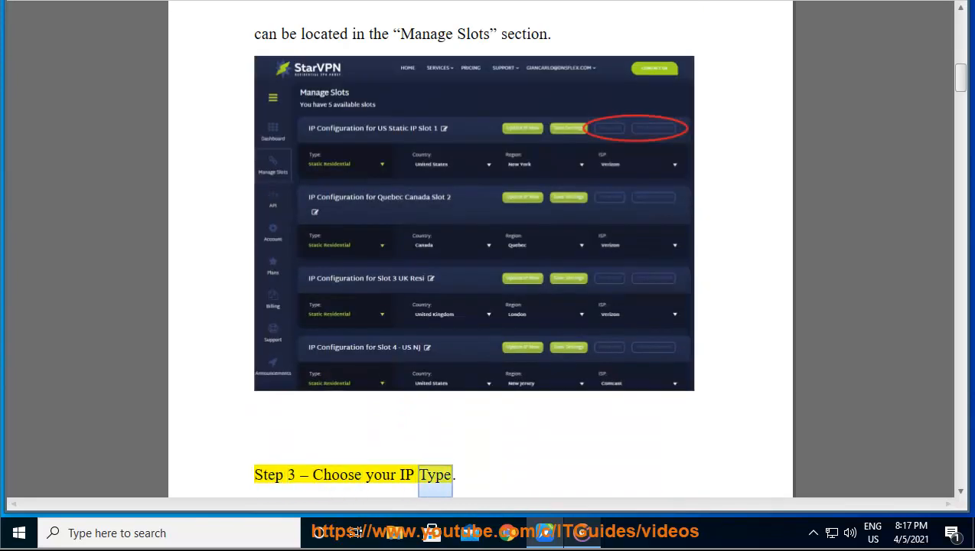
pyautogui.scroll(-3)
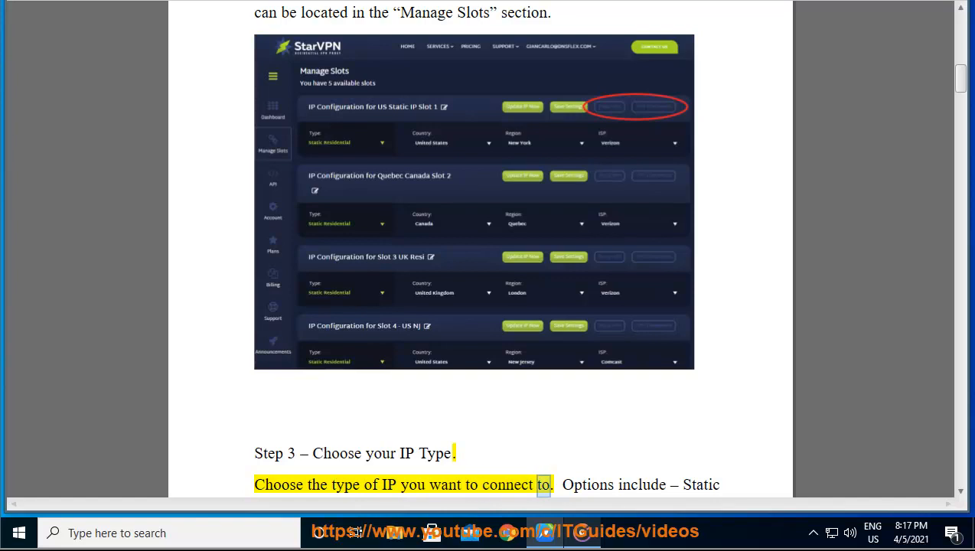
pyautogui.scroll(-3)
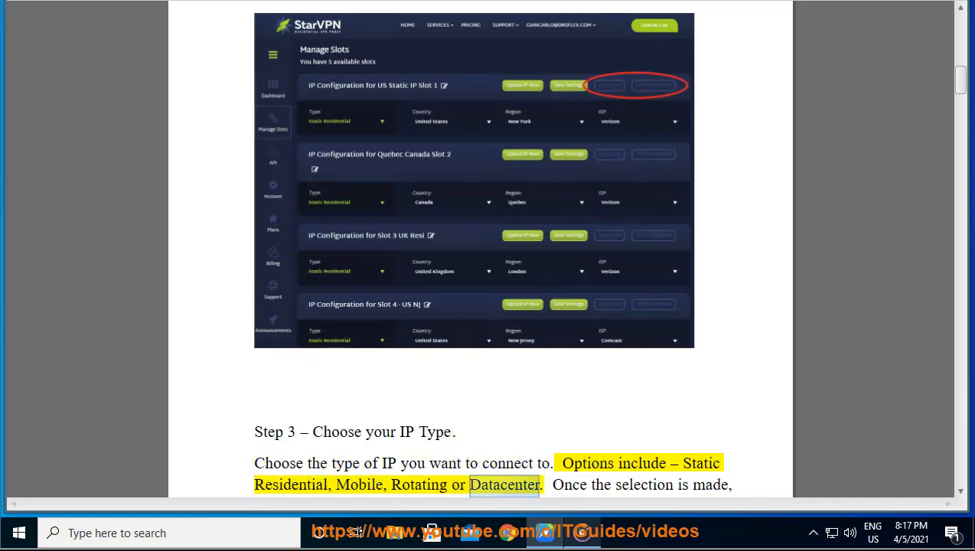
pyautogui.scroll(-3)
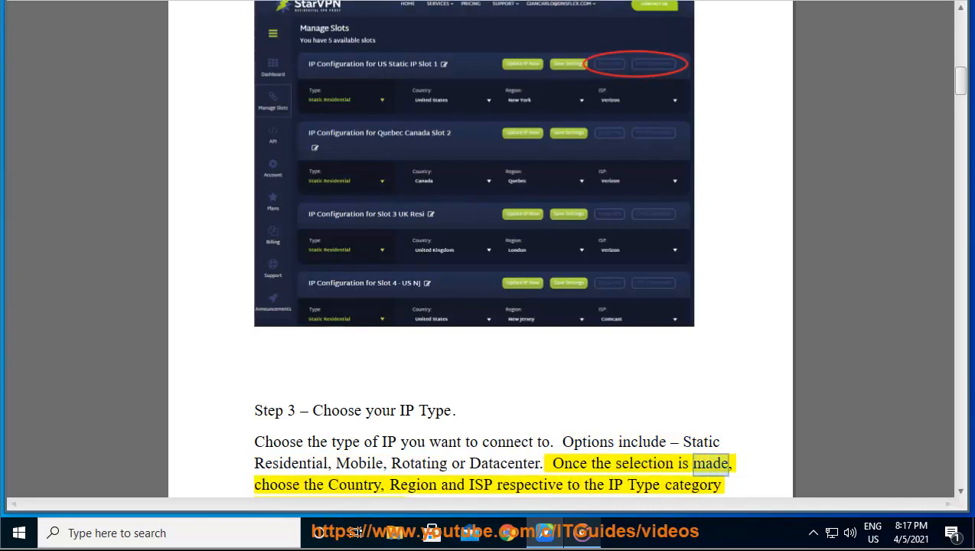
pyautogui.doubleClick(530, 484)
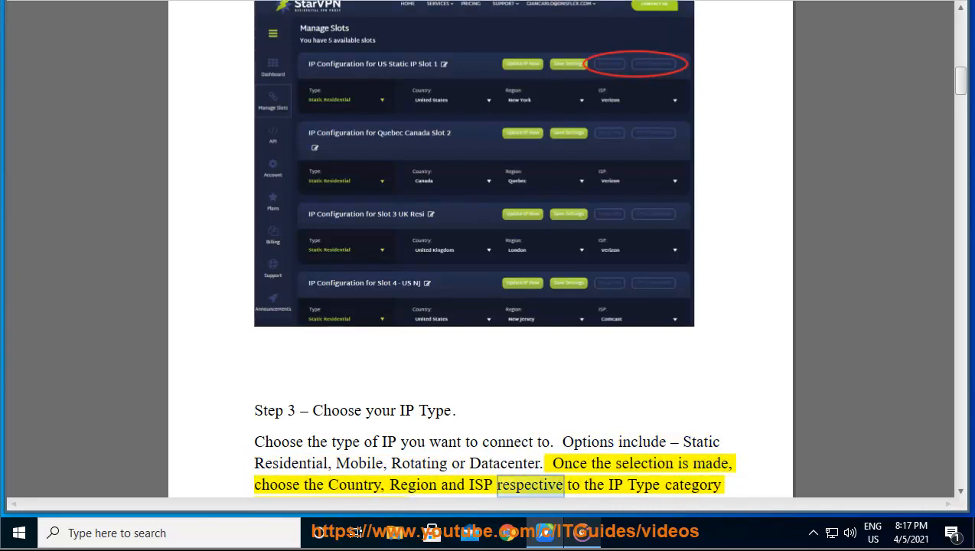
pyautogui.scroll(-3)
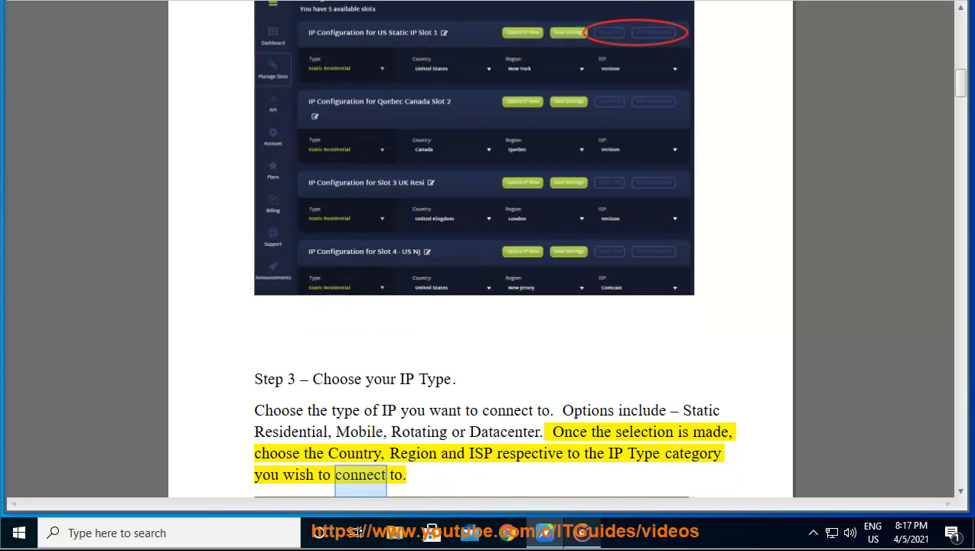
pyautogui.scroll(-3)
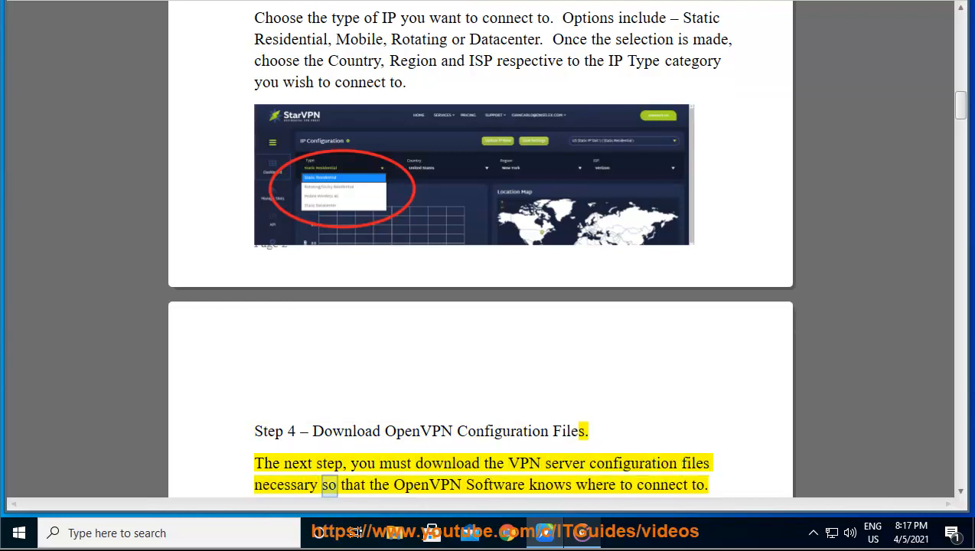
pyautogui.scroll(-3)
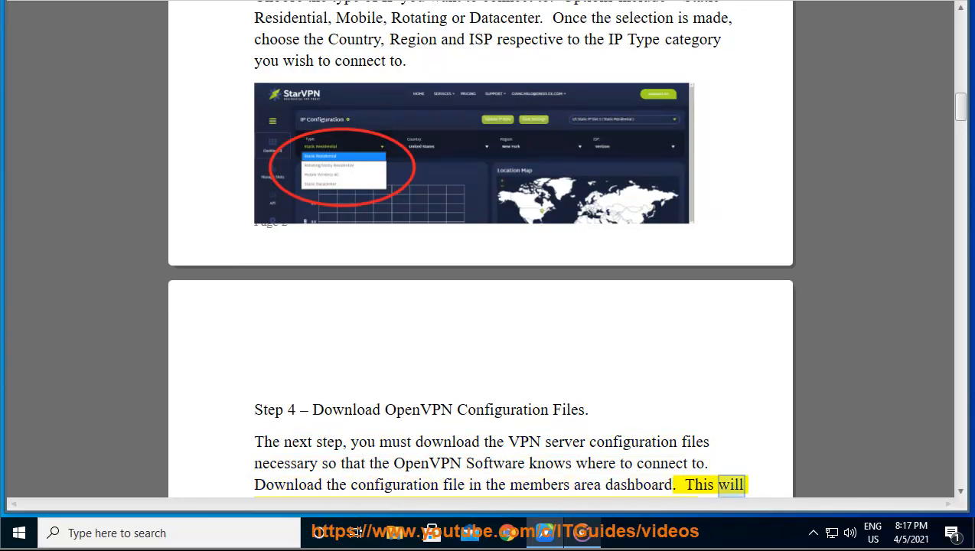
pyautogui.scroll(-3)
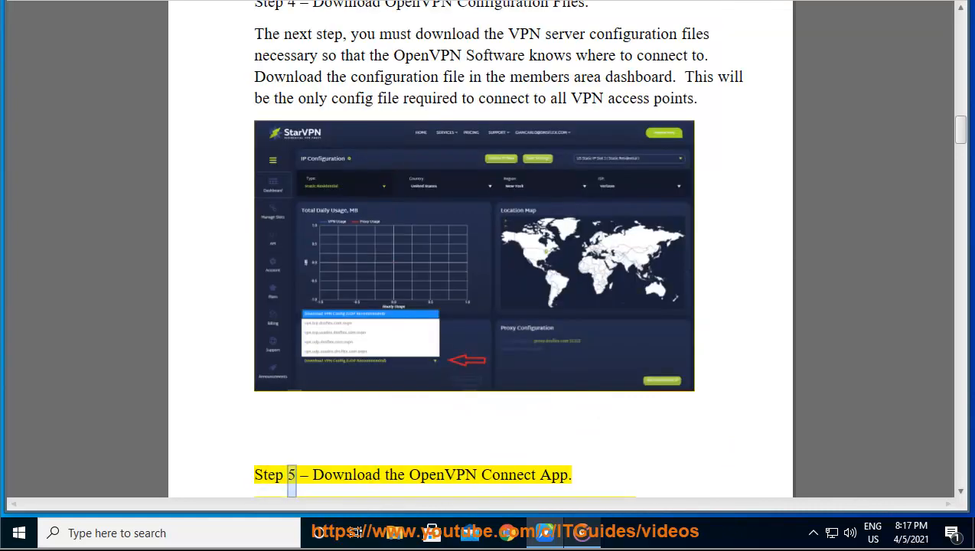
# Step: Follow the narration of Step 5 and Step 6's profile import until the username-and-password sentence
pyautogui.scroll(-3)
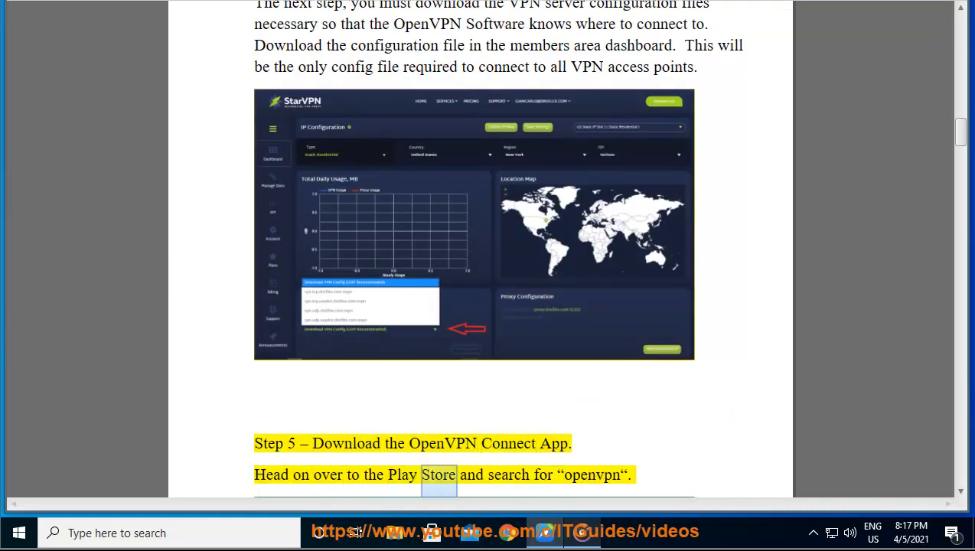
pyautogui.scroll(-3)
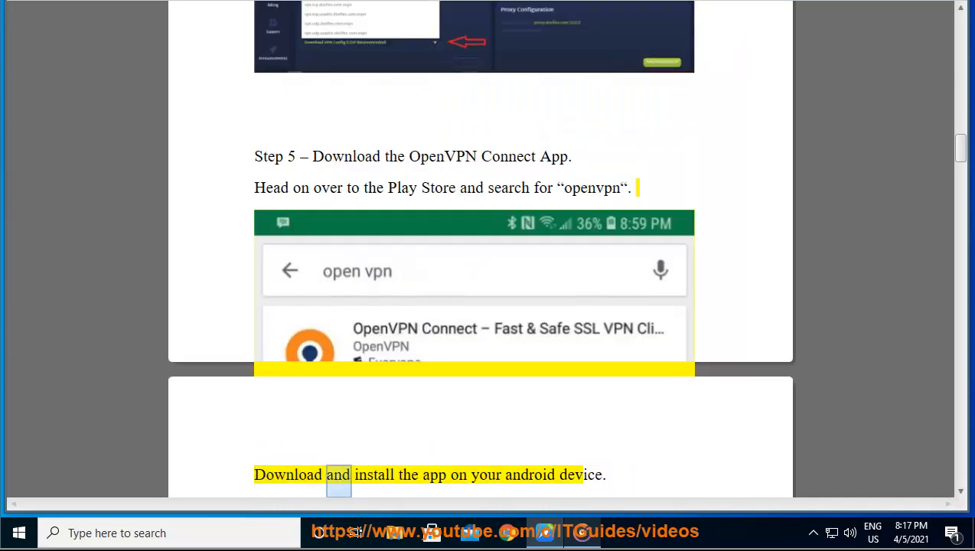
pyautogui.doubleClick(581, 474)
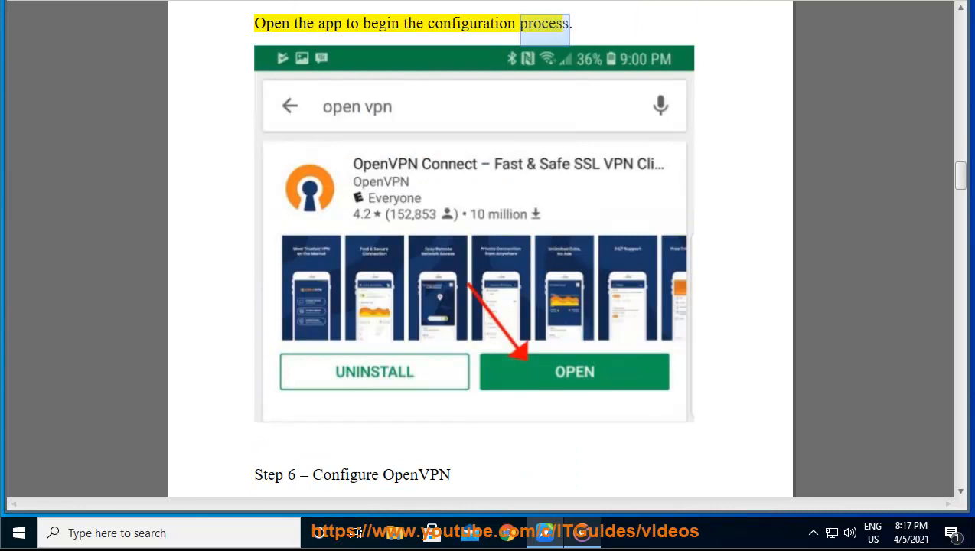
pyautogui.scroll(-3)
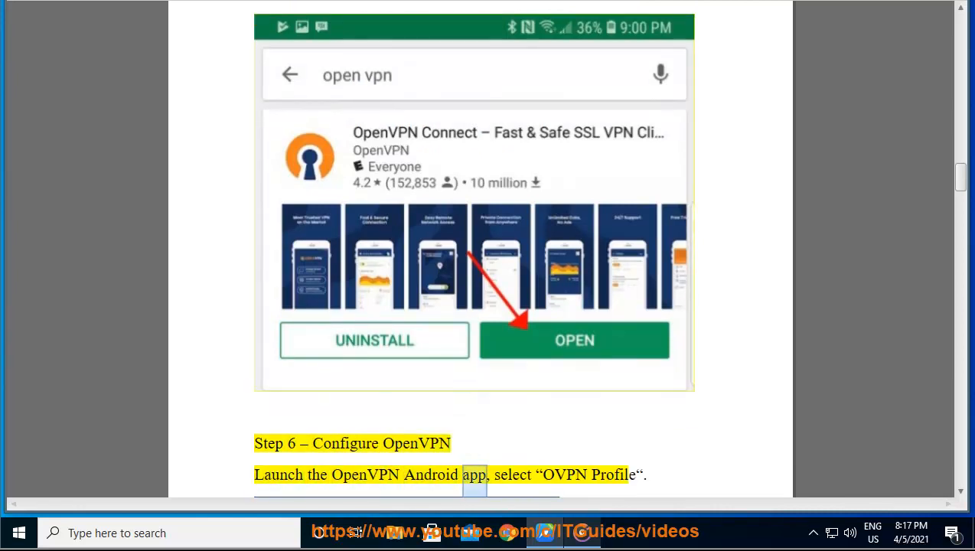
pyautogui.doubleClick(613, 475)
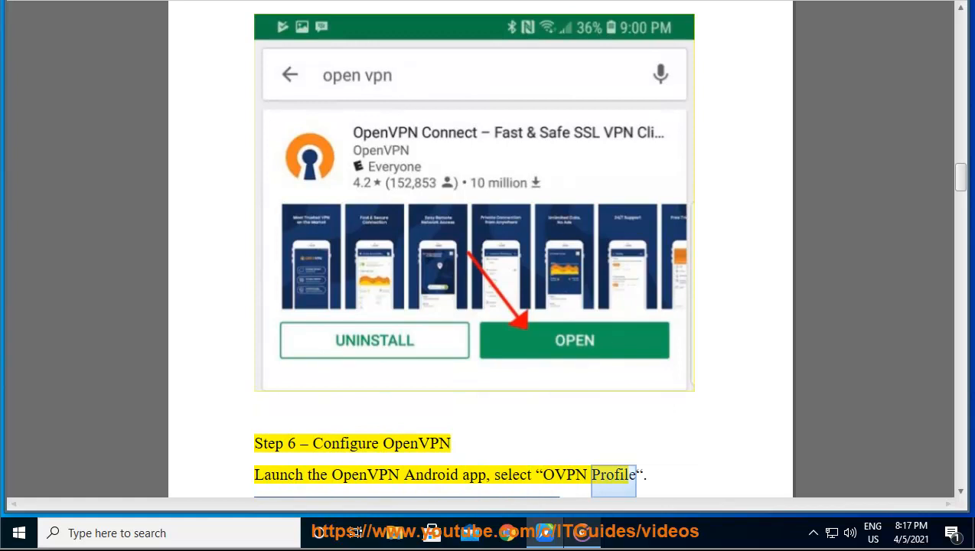
pyautogui.scroll(-3)
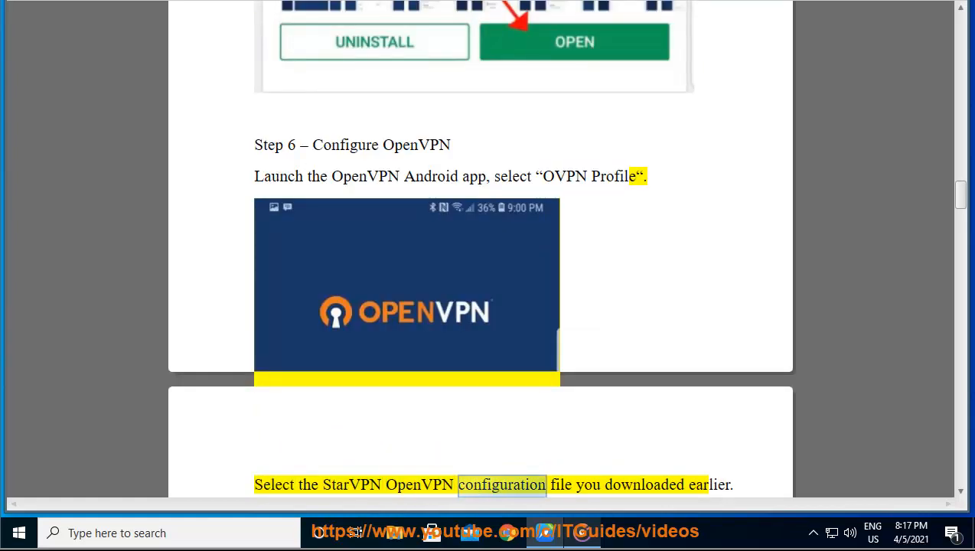
pyautogui.scroll(-3)
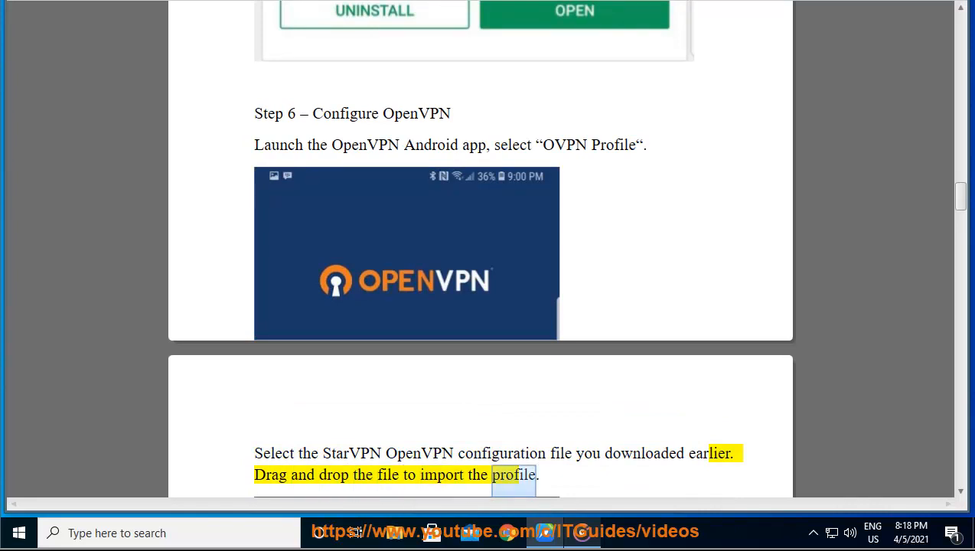
pyautogui.scroll(-3)
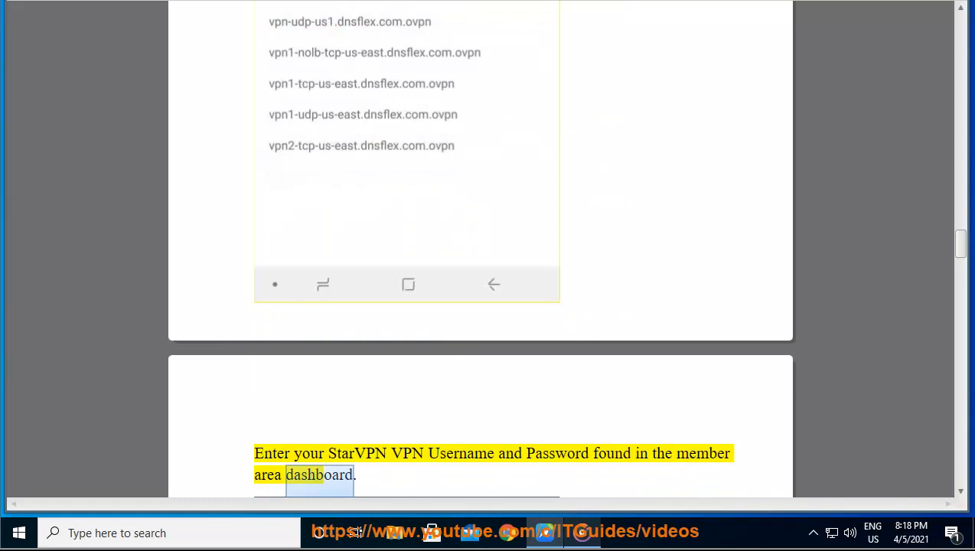
# Step: Scroll along as the connection request and certificate instructions are read, reaching 'You're all done!'
pyautogui.scroll(-3)
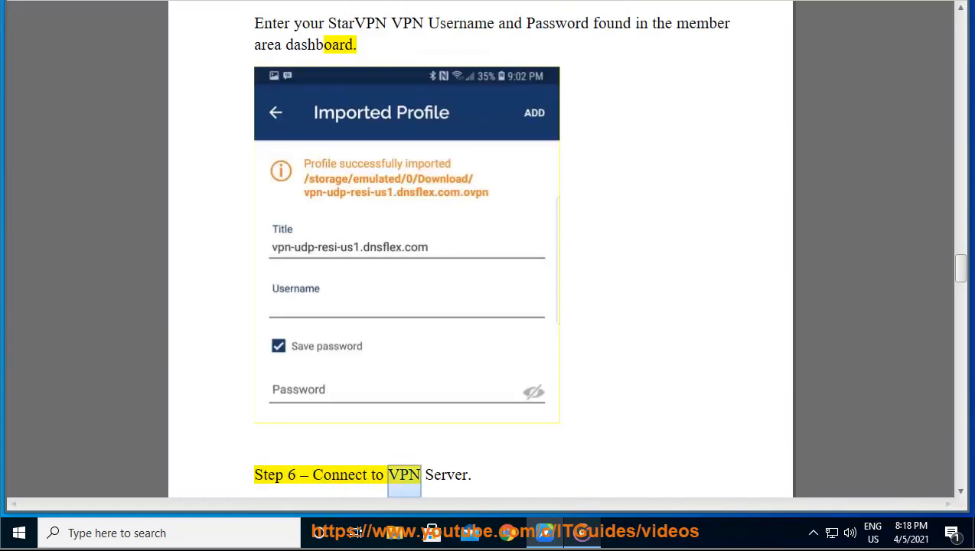
pyautogui.scroll(-3)
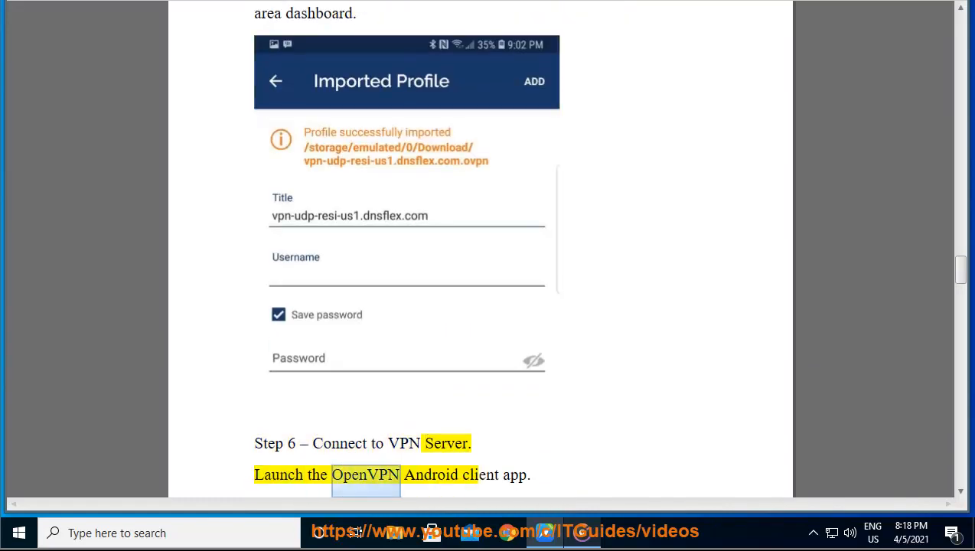
pyautogui.scroll(-3)
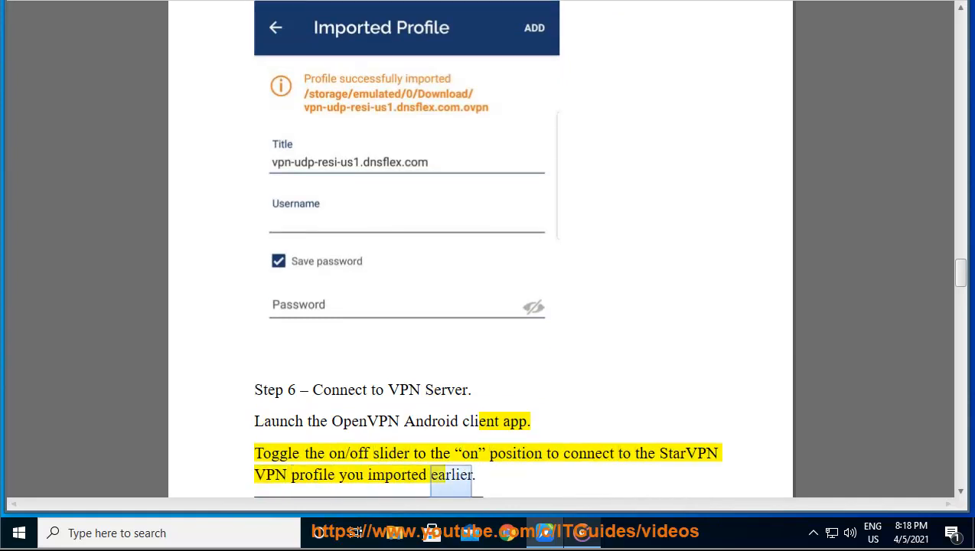
pyautogui.scroll(-3)
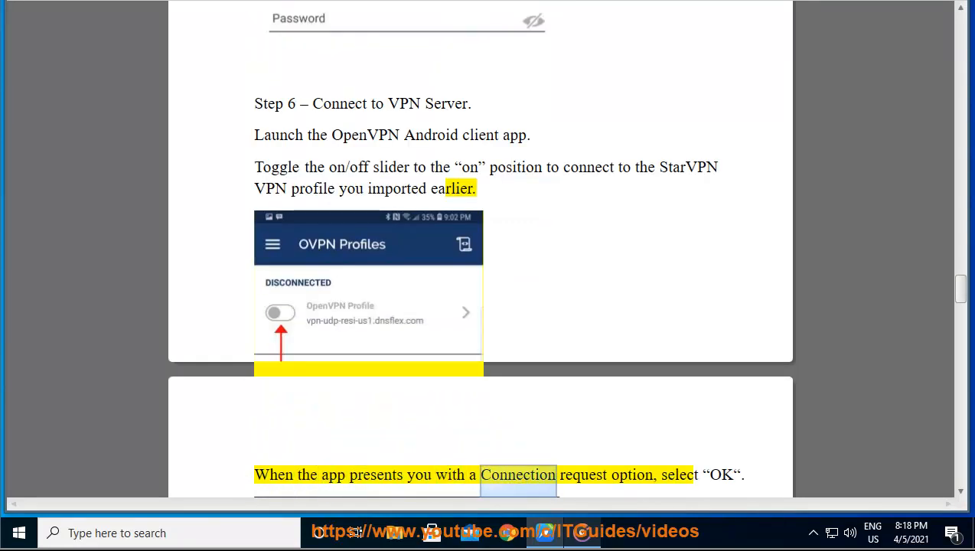
pyautogui.scroll(-3)
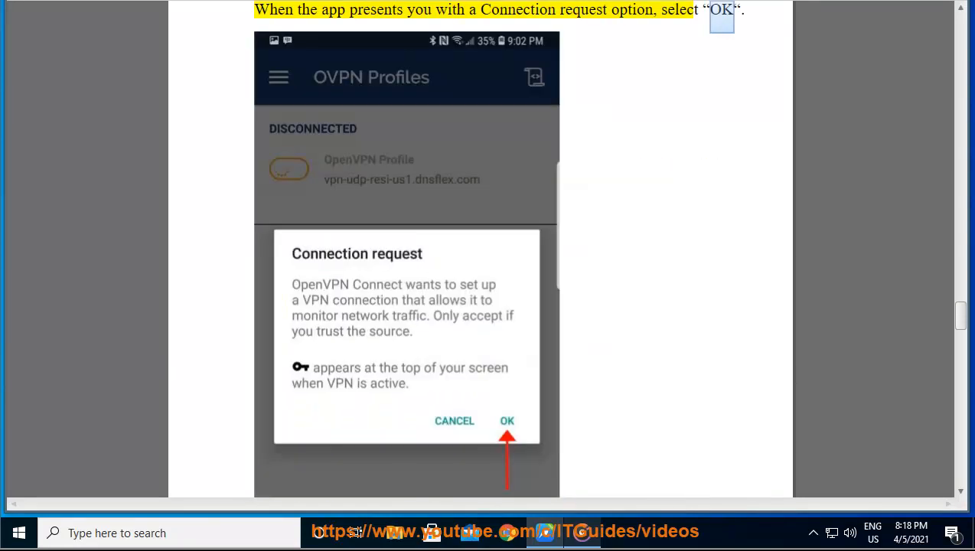
pyautogui.scroll(-3)
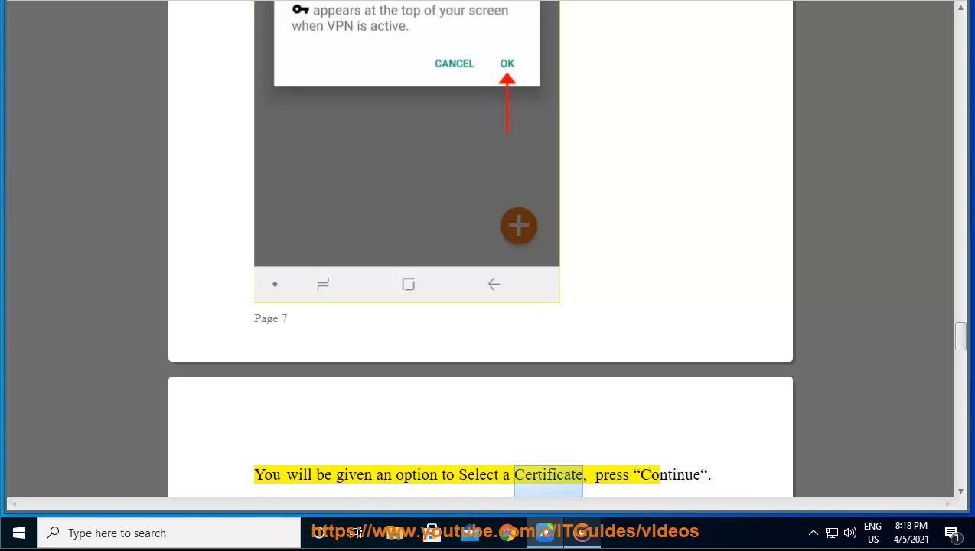
pyautogui.scroll(-3)
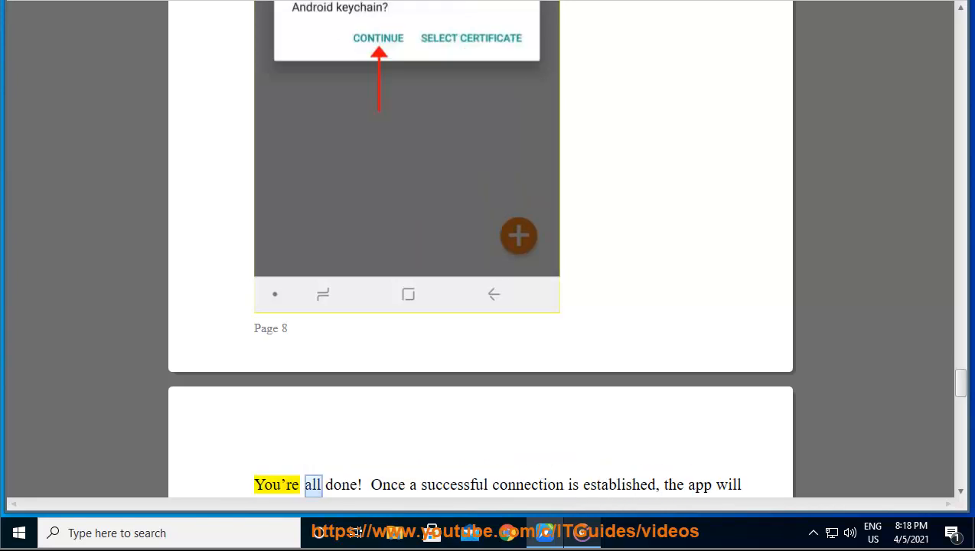